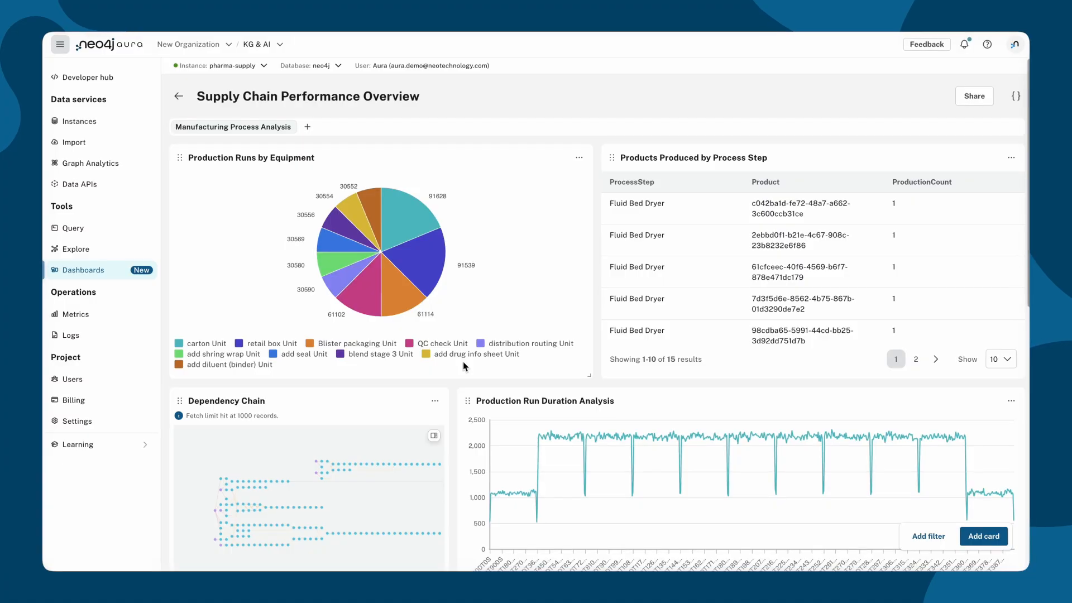
# Run db.schema.visualization in the Query tool to show the pharma-supply schema graph
pyautogui.click(70, 228)
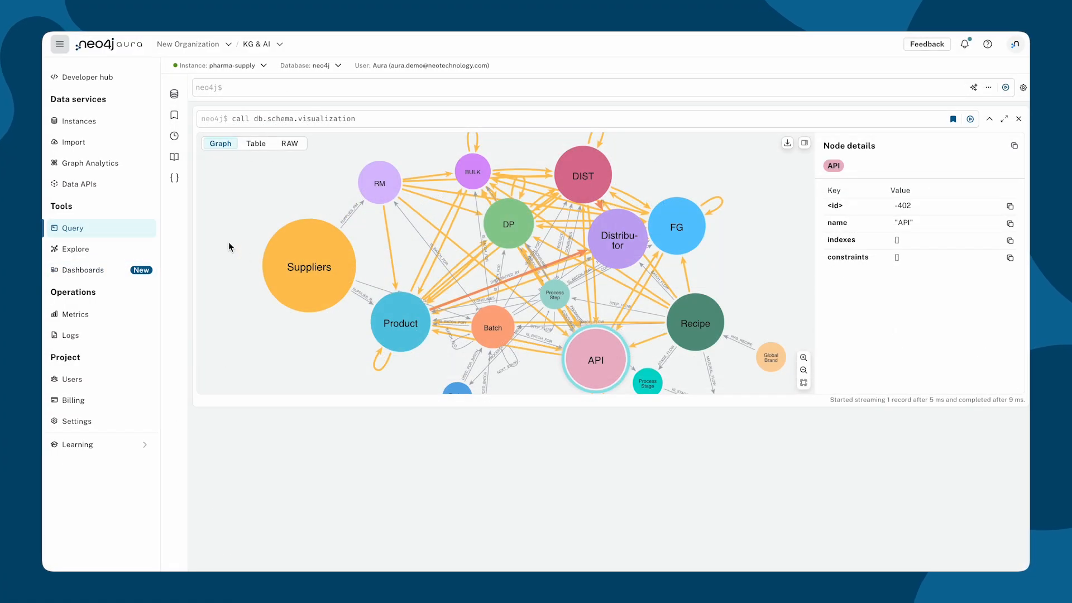
pyautogui.moveTo(277, 227)
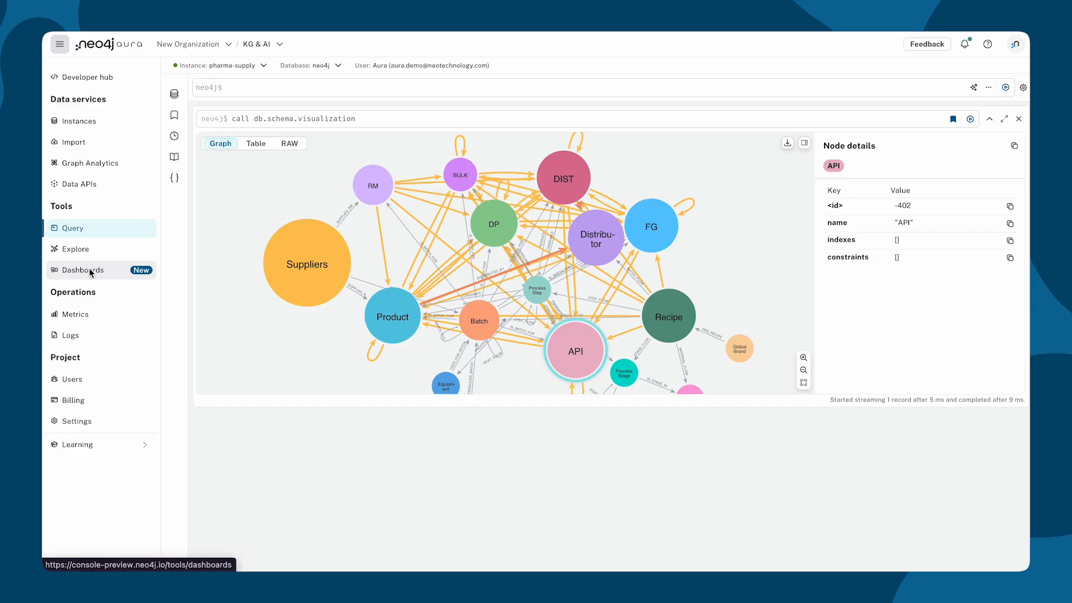
# From Dashboards, browse the Create dashboard options, then open Supply Chain Performance Overview
pyautogui.click(83, 269)
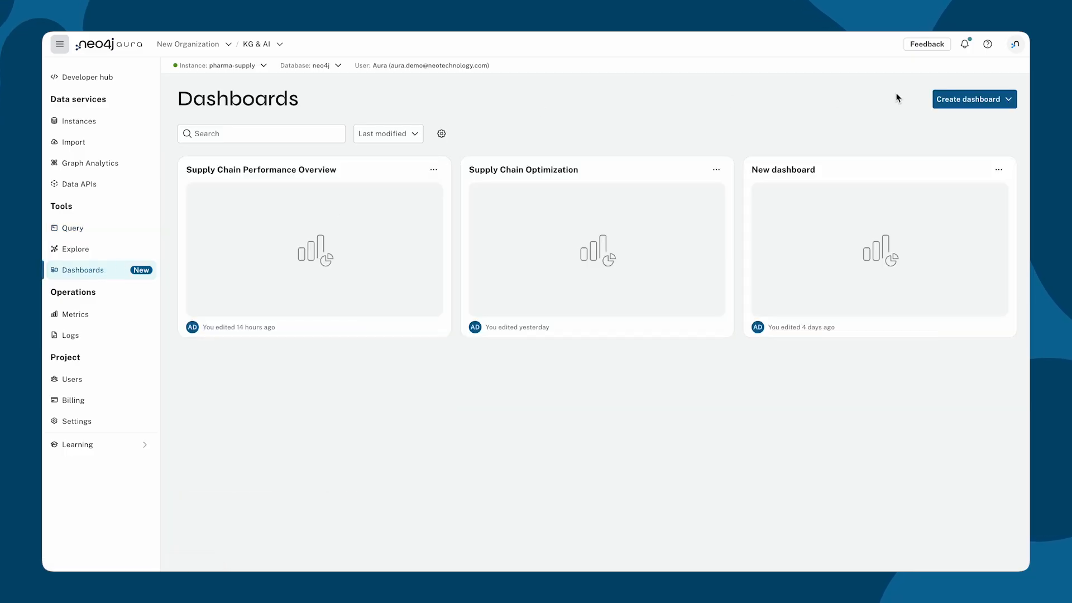
pyautogui.click(973, 99)
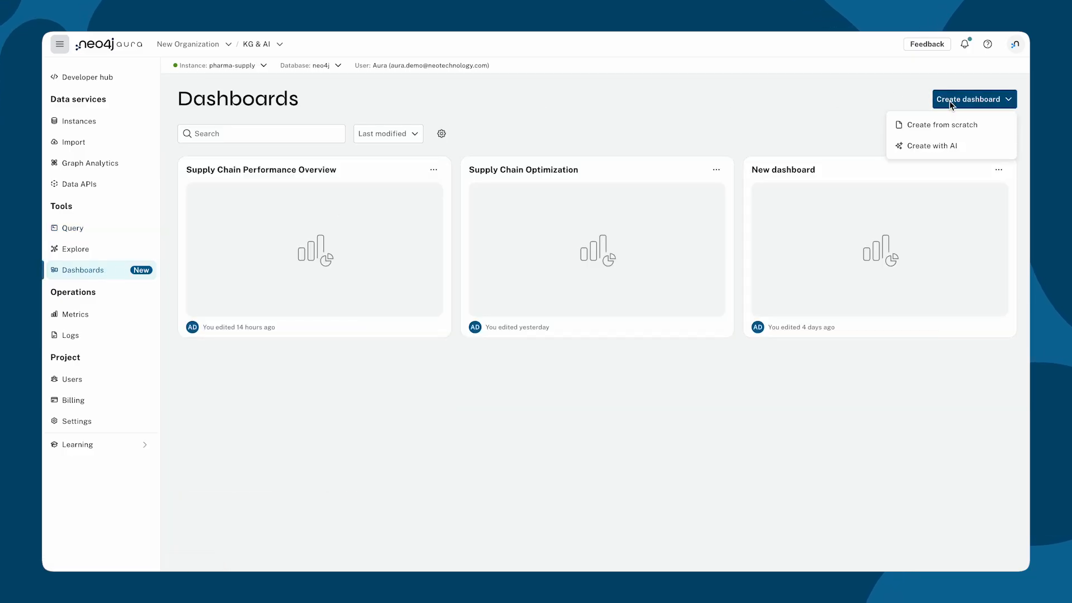
pyautogui.click(931, 145)
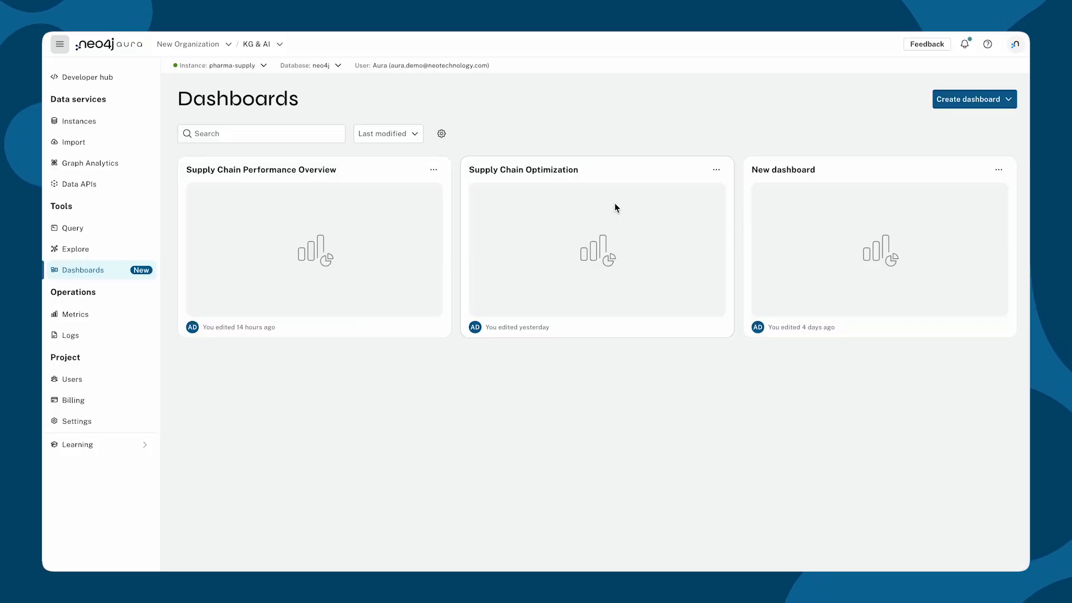
pyautogui.click(313, 250)
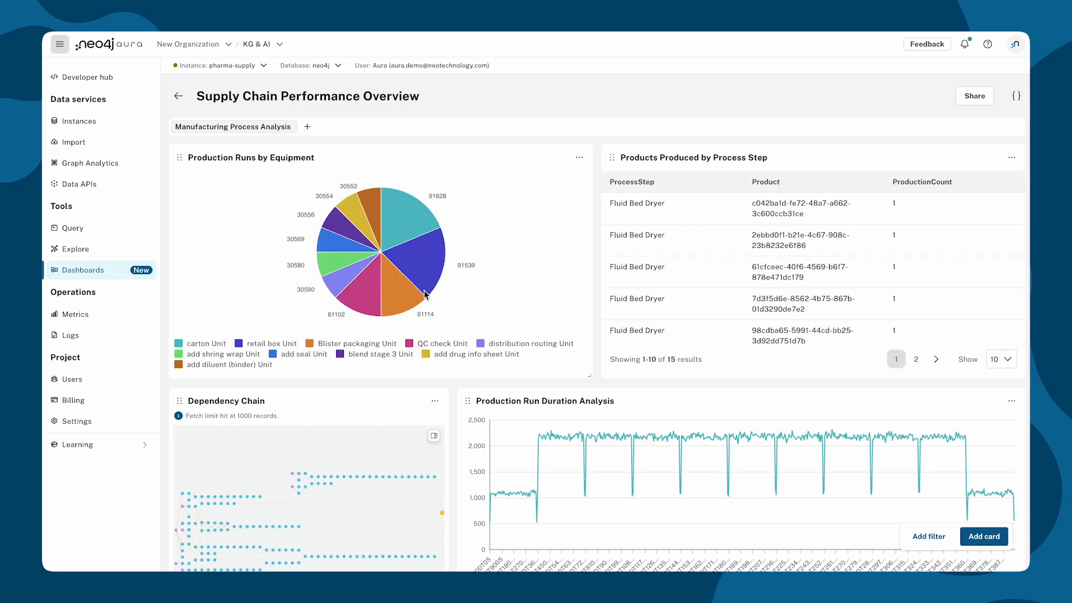
pyautogui.scroll(-3)
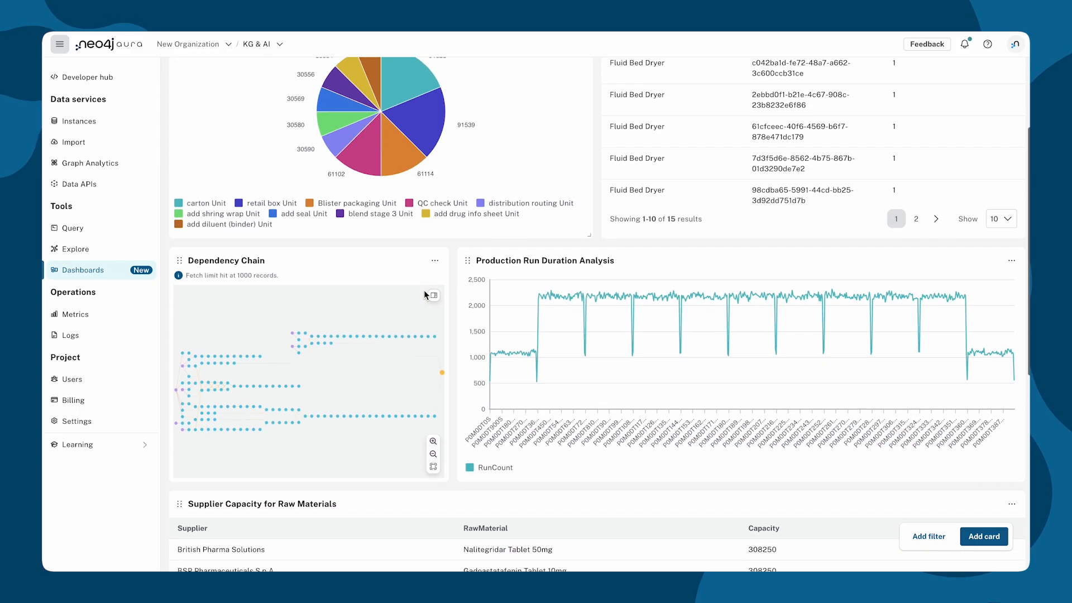
pyautogui.scroll(-3)
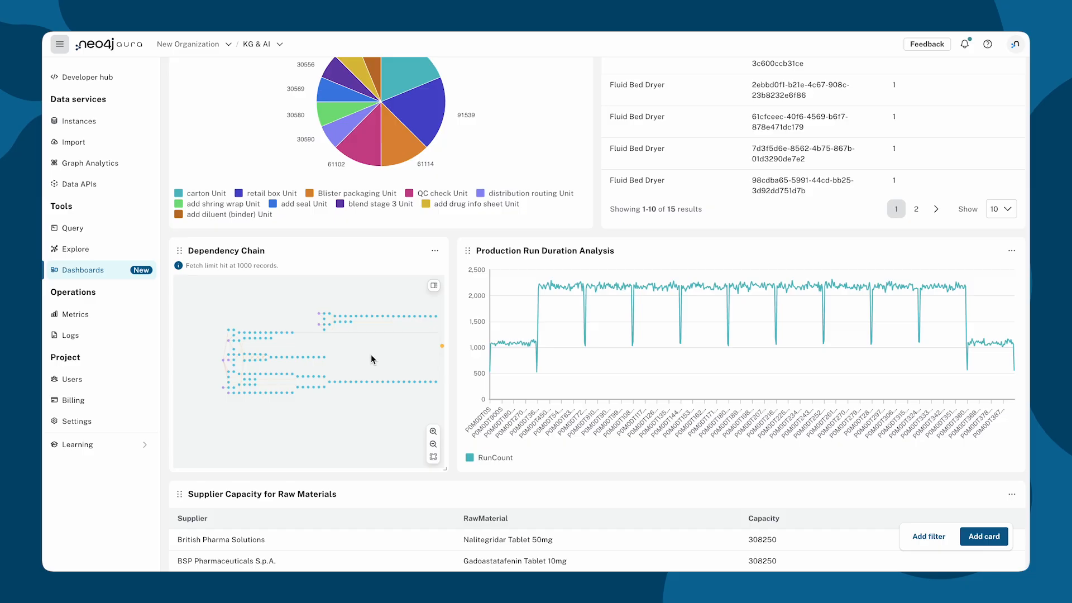
pyautogui.scroll(-3)
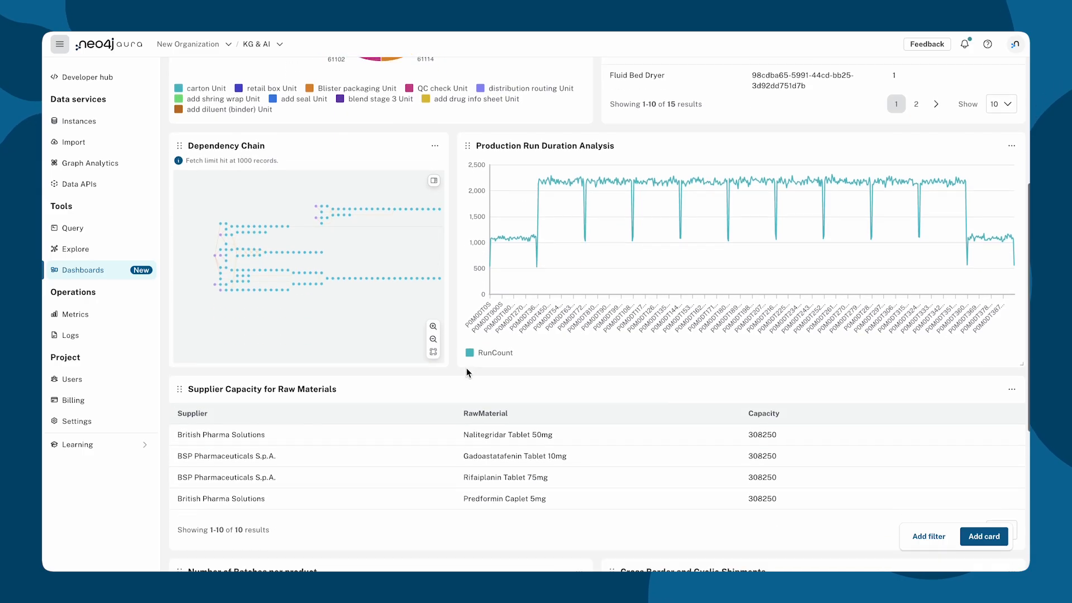
pyautogui.scroll(-3)
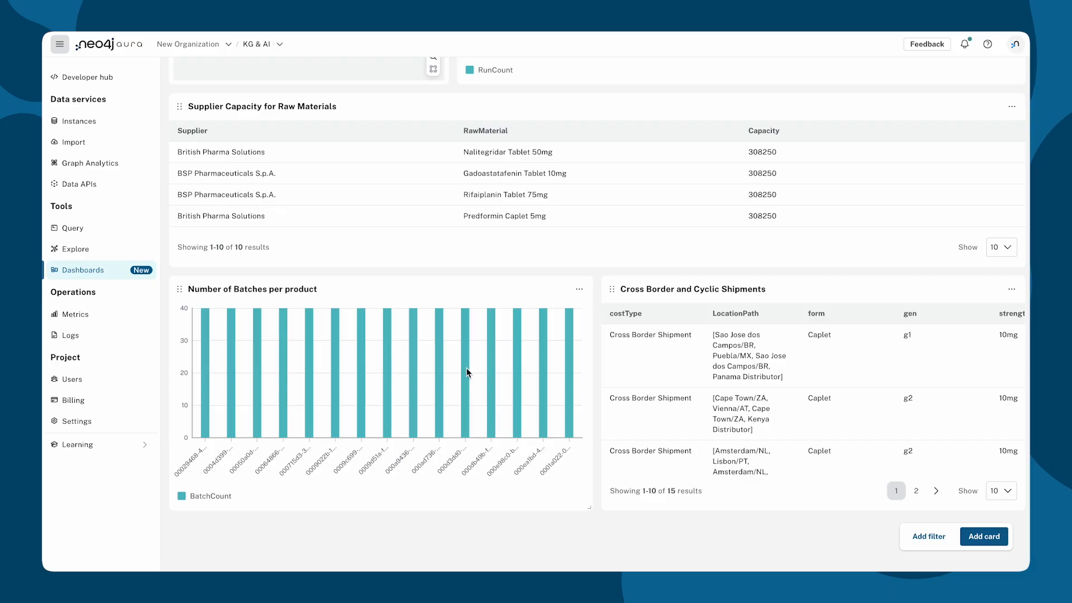
pyautogui.scroll(3)
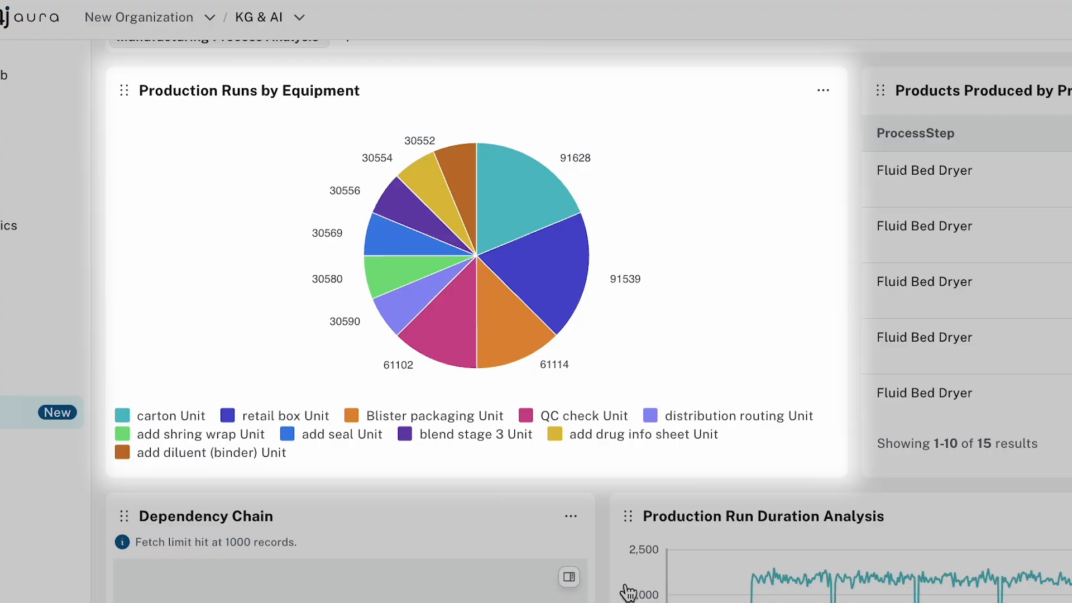
# Return to the top of the dashboard and open the Dependency Chain card's options menu
pyautogui.scroll(-3)
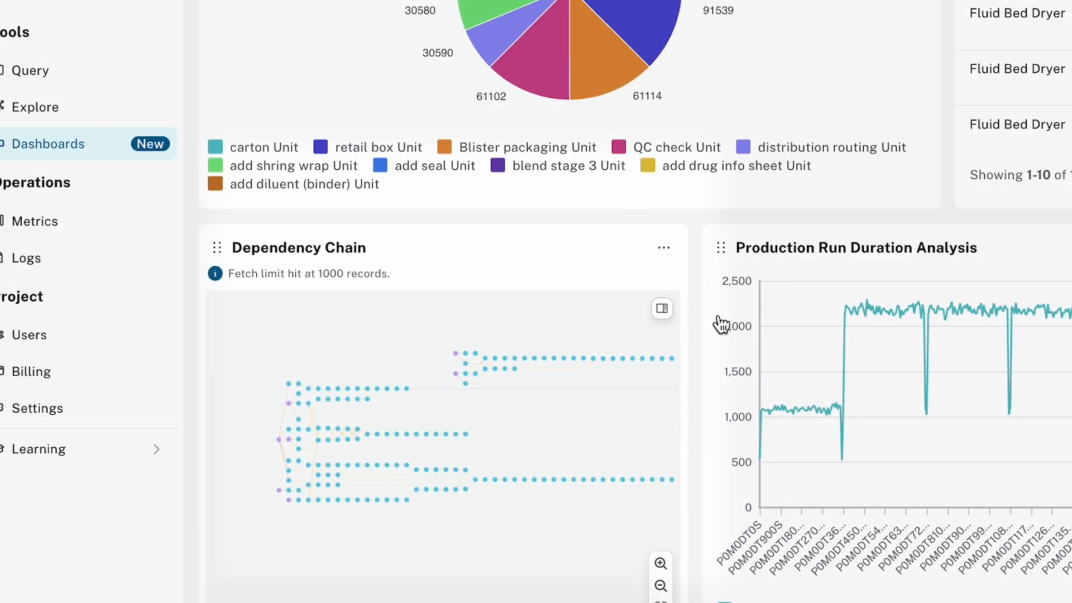
pyautogui.scroll(-3)
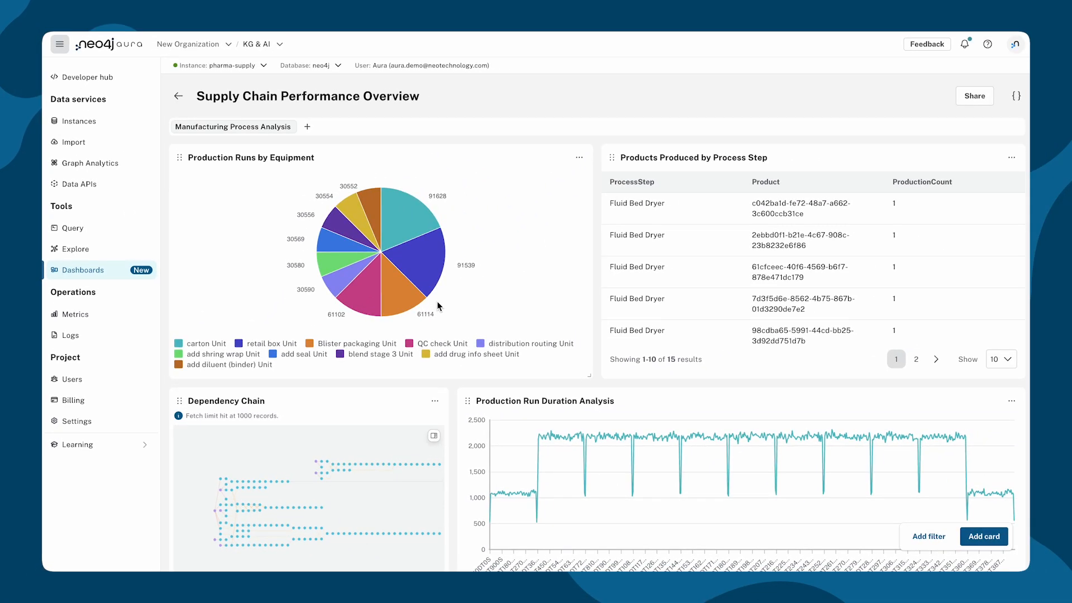
pyautogui.scroll(-3)
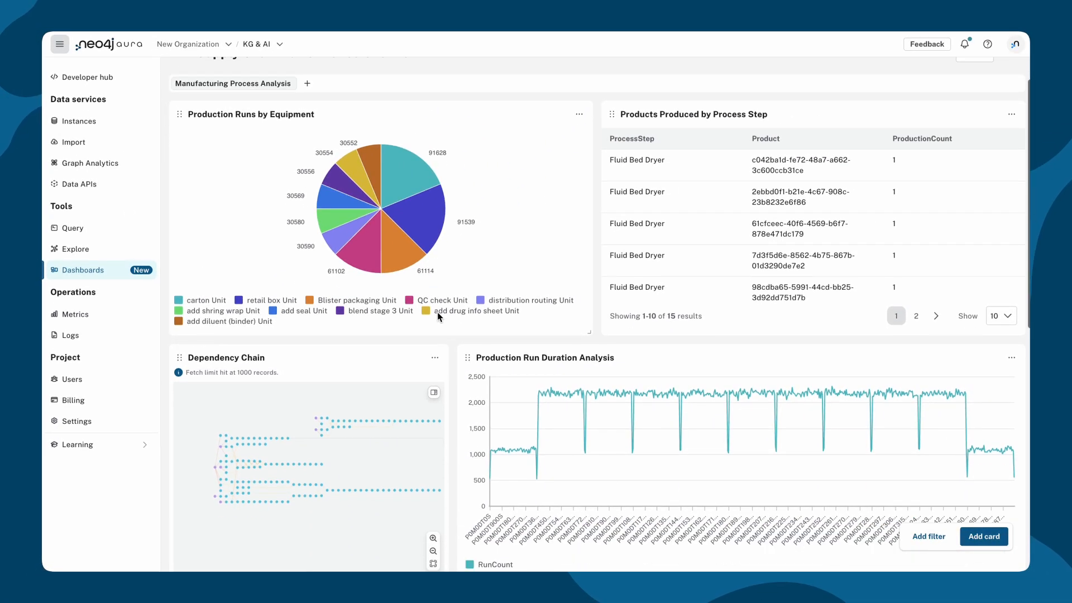
pyautogui.click(435, 357)
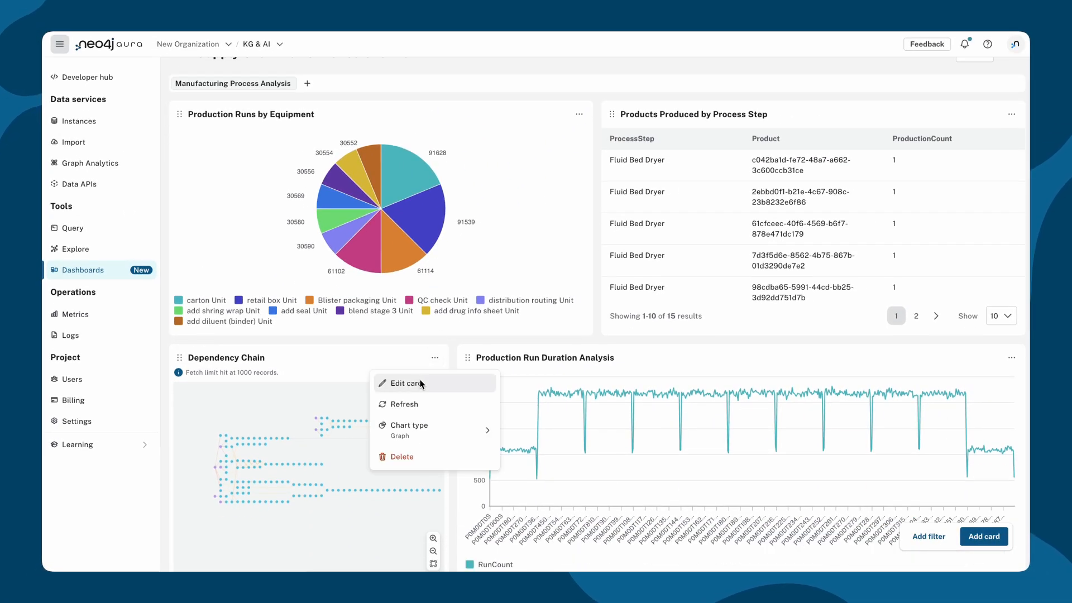
# Edit the Dependency Chain card and view its Configuration settings
pyautogui.click(405, 383)
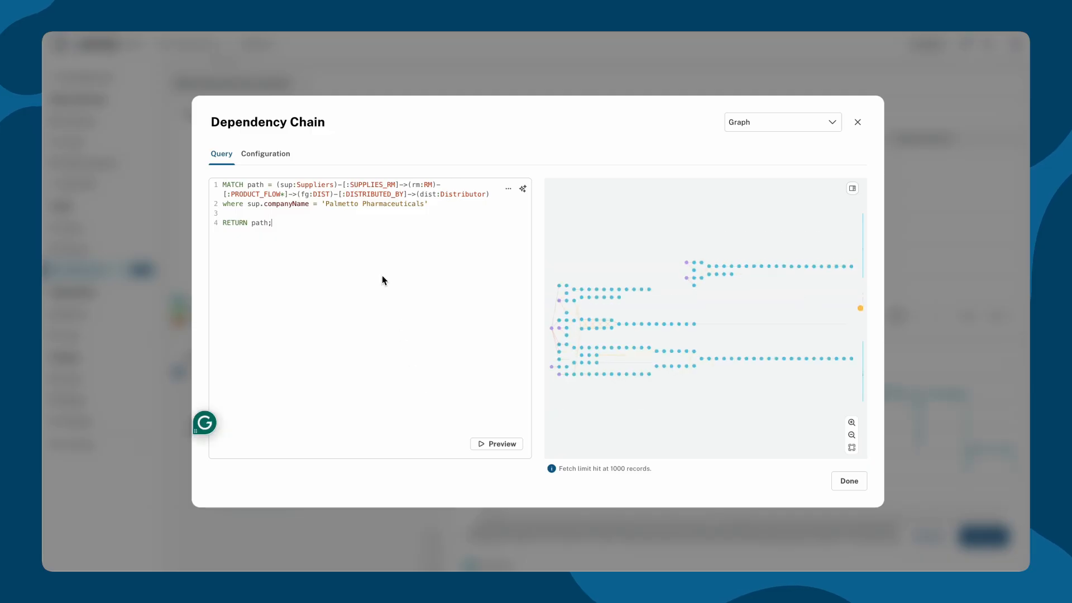
pyautogui.moveTo(319, 317)
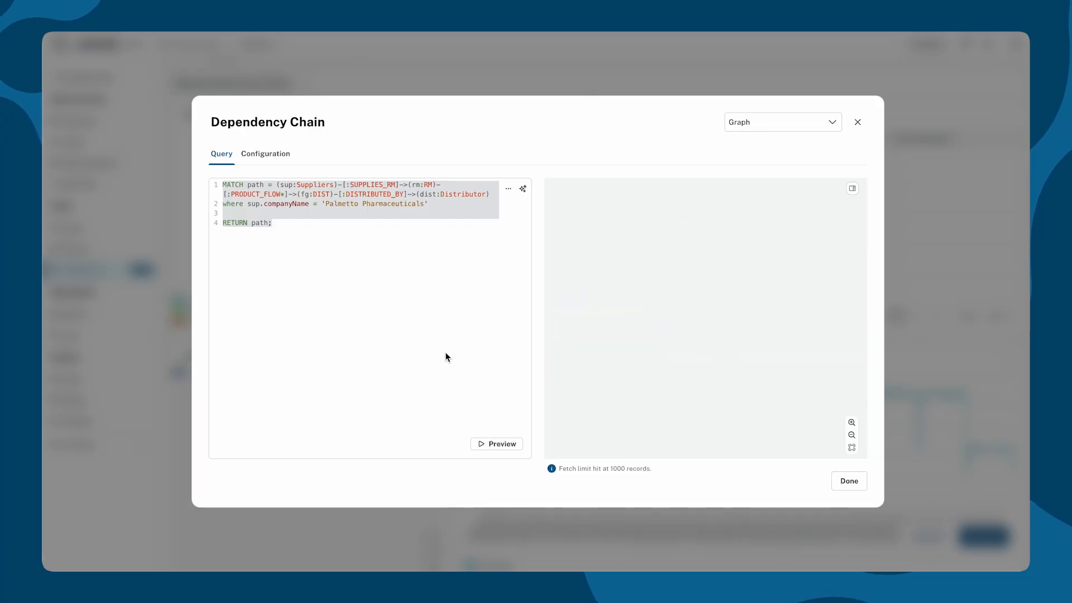
pyautogui.click(265, 153)
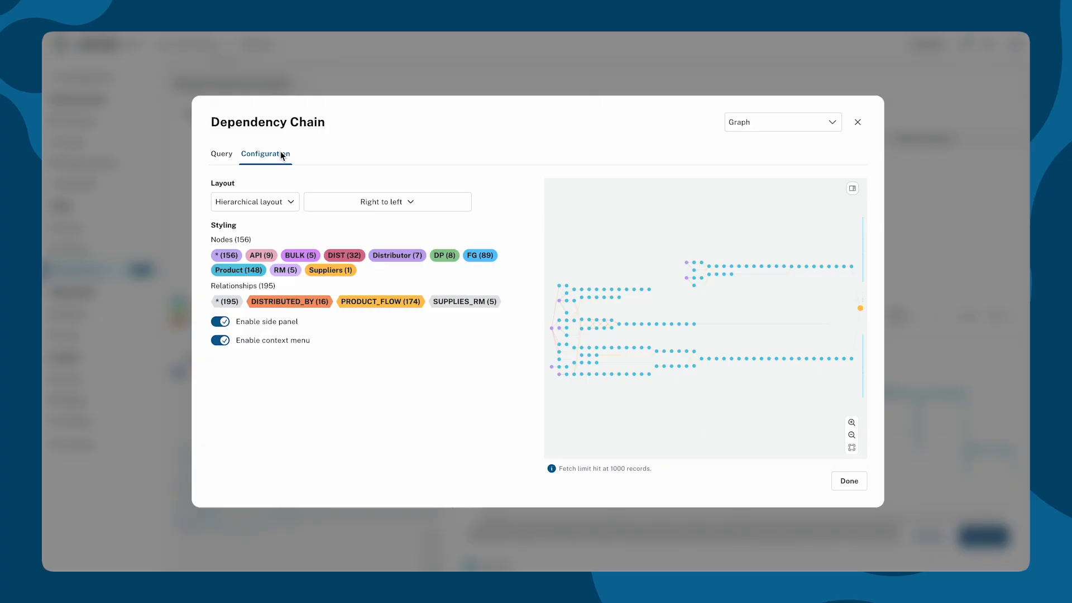
# Set the hierarchical layout direction to Top to bottom and save the card
pyautogui.click(254, 201)
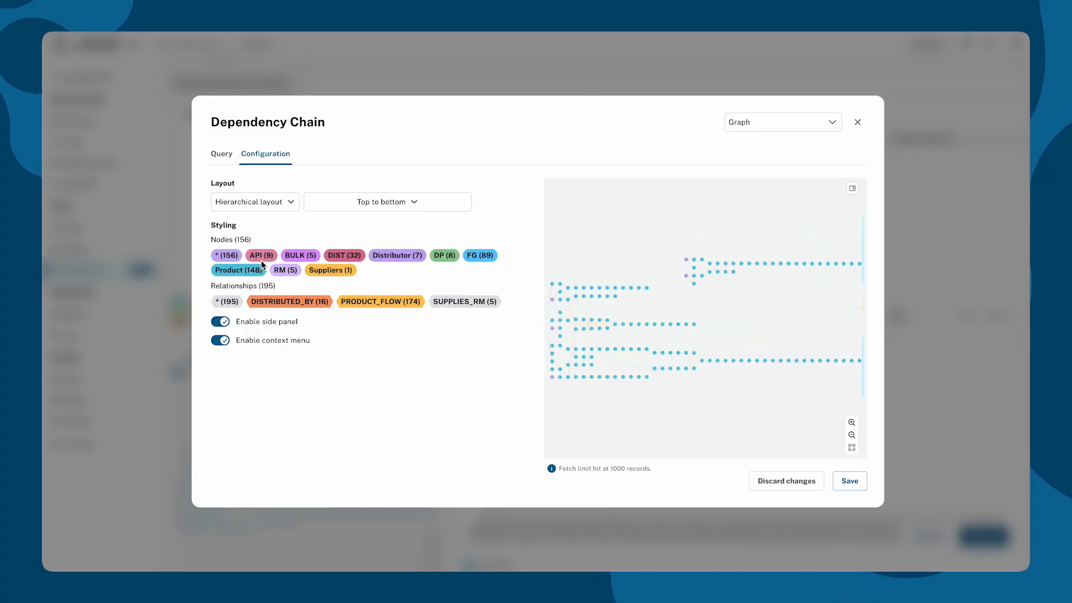
pyautogui.click(387, 201)
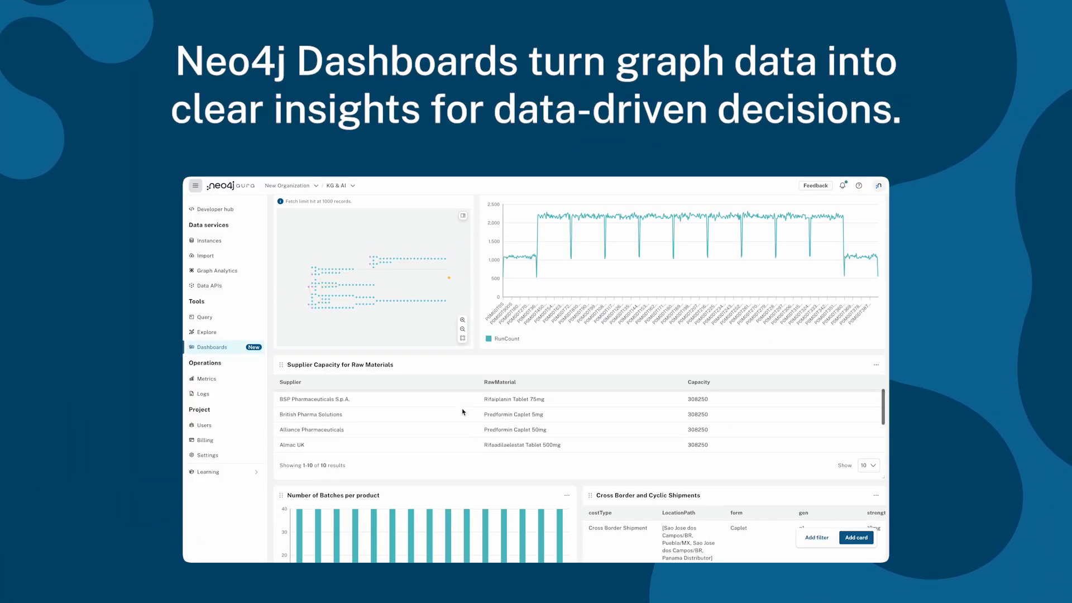
pyautogui.scroll(-3)
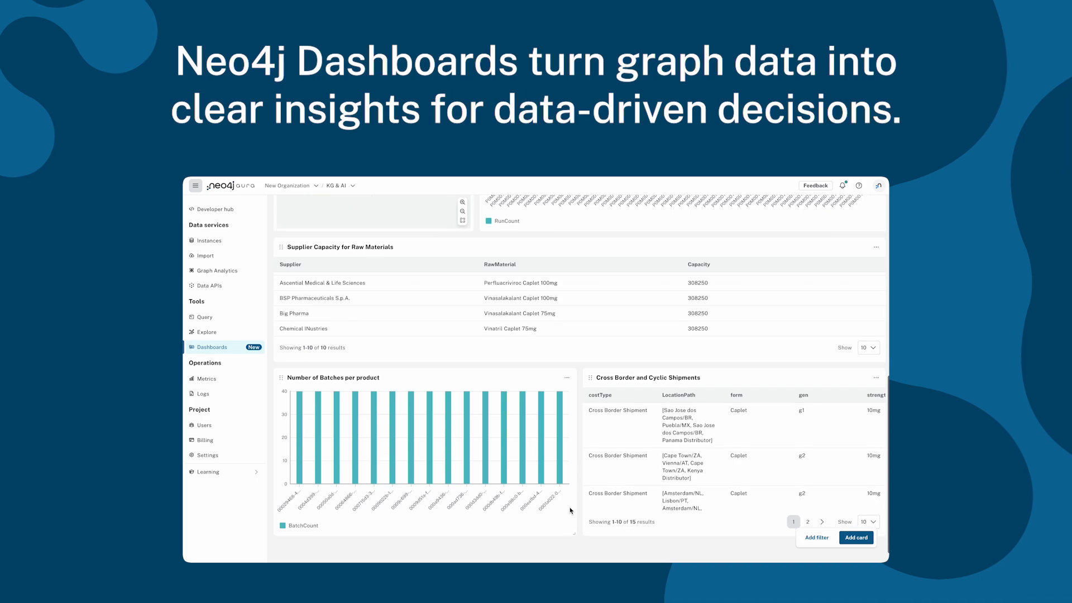
pyautogui.scroll(3)
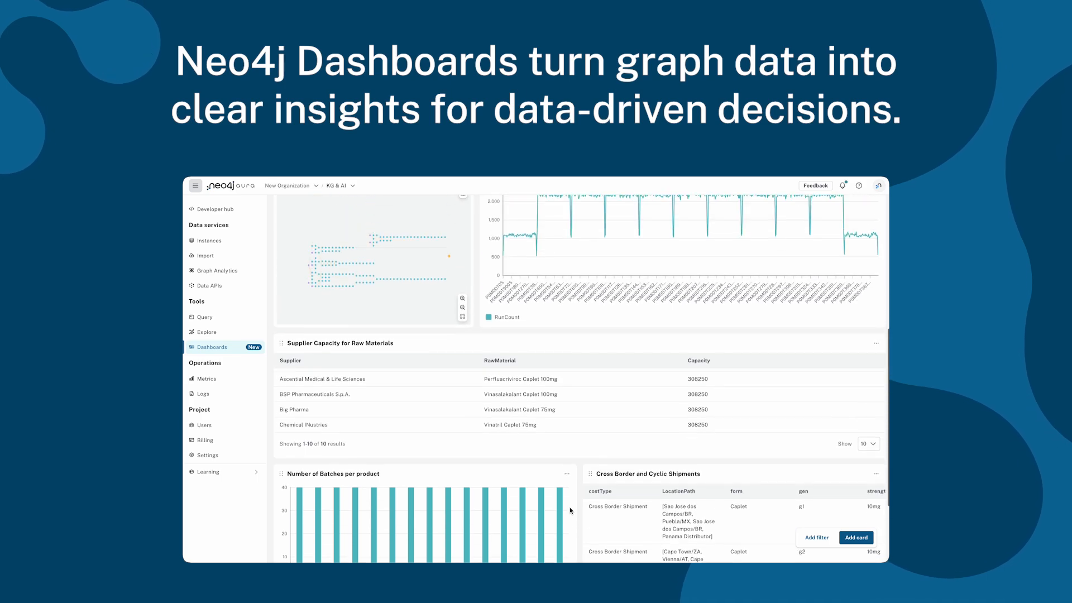
pyautogui.scroll(3)
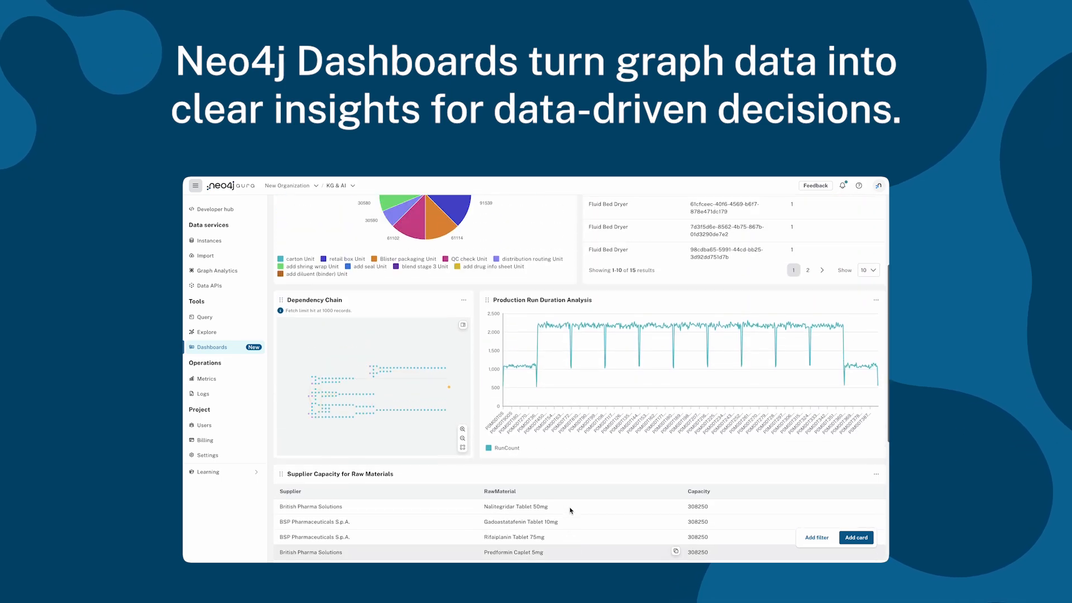
pyautogui.click(204, 317)
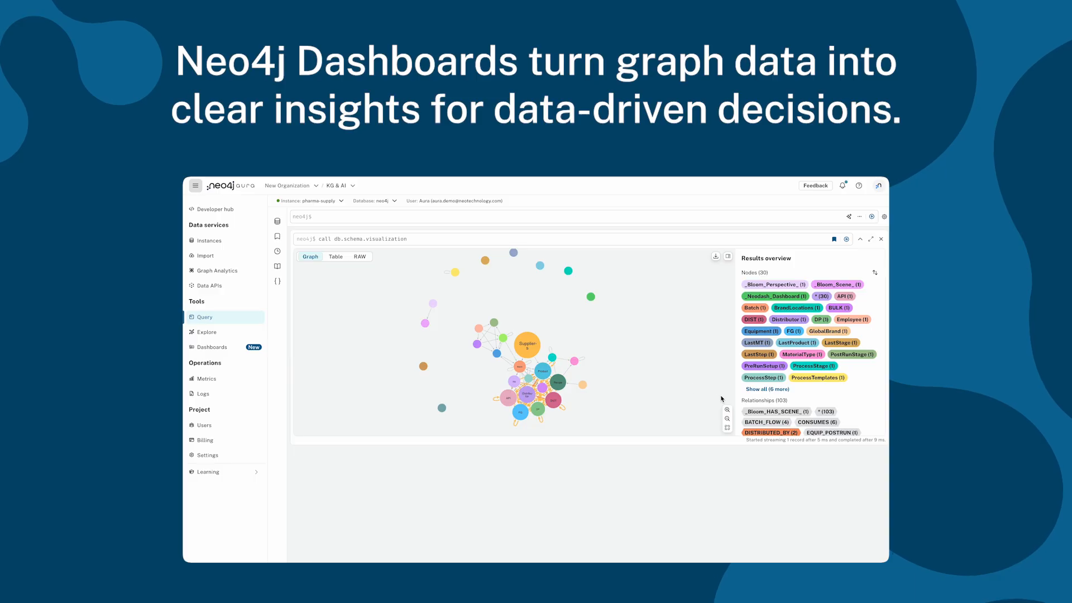